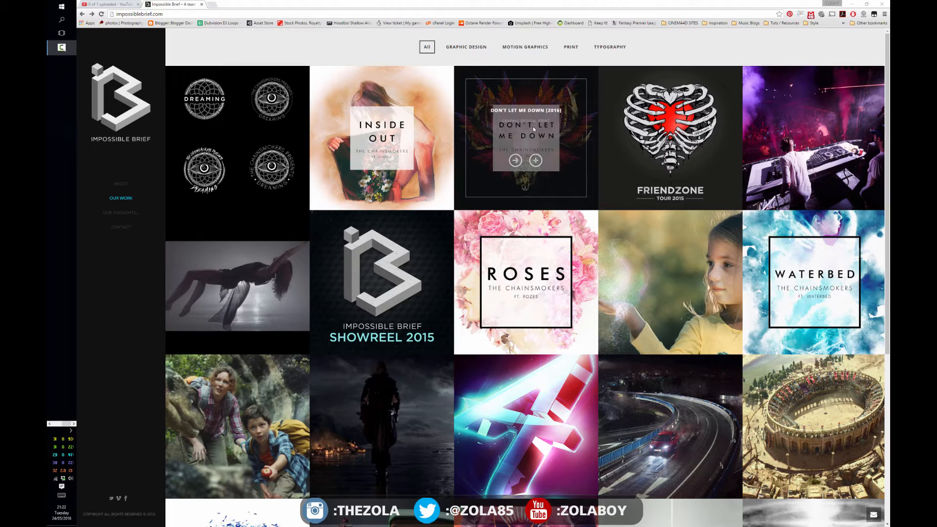
pyautogui.moveTo(168, 283)
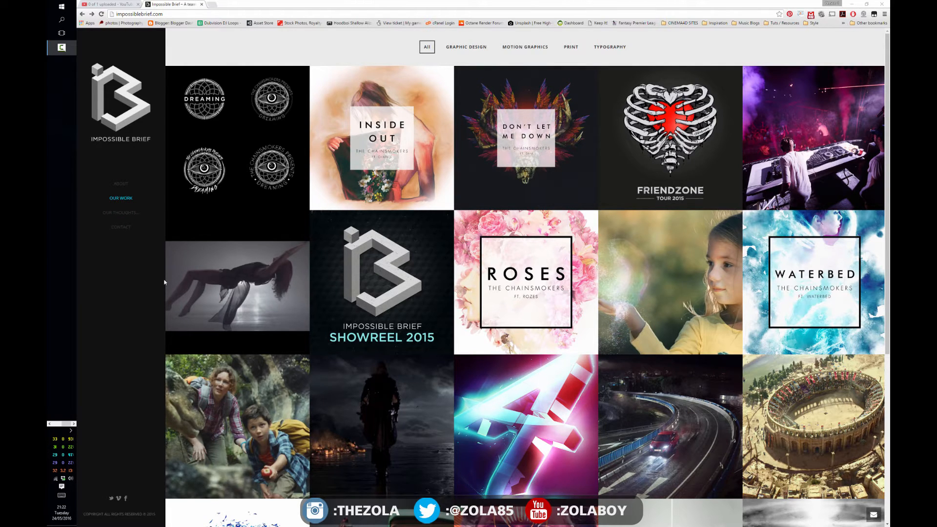
pyautogui.moveTo(108, 308)
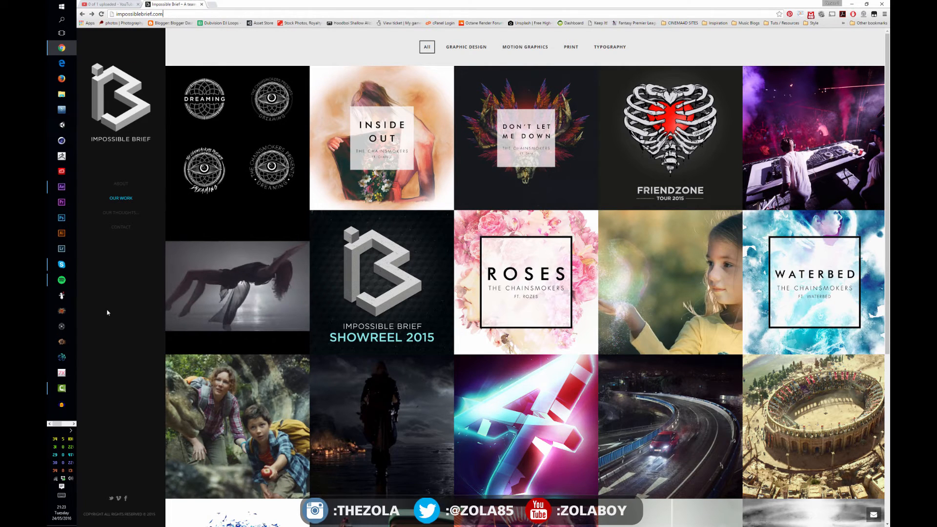
pyautogui.moveTo(238, 285)
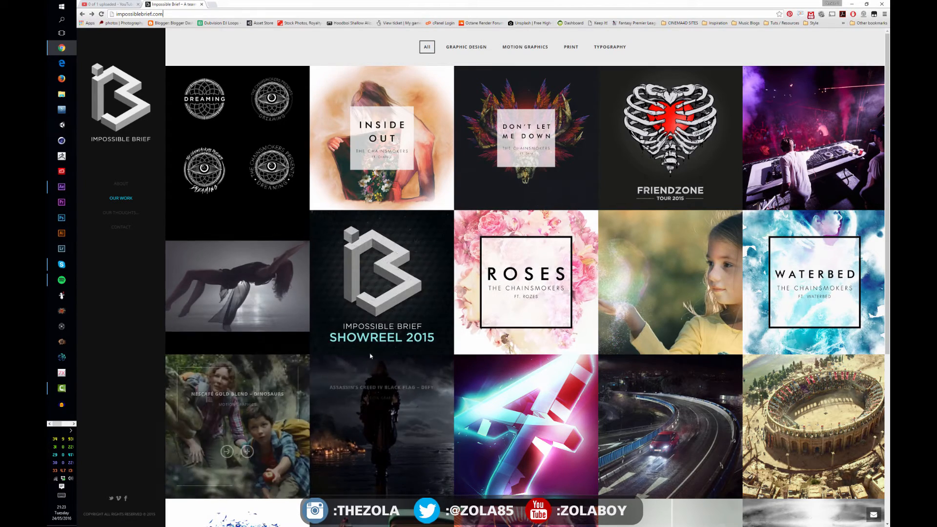
# Load the Impossible Brief Showreel 2015 footage into the Footage viewer for preview.
pyautogui.scroll(-3)
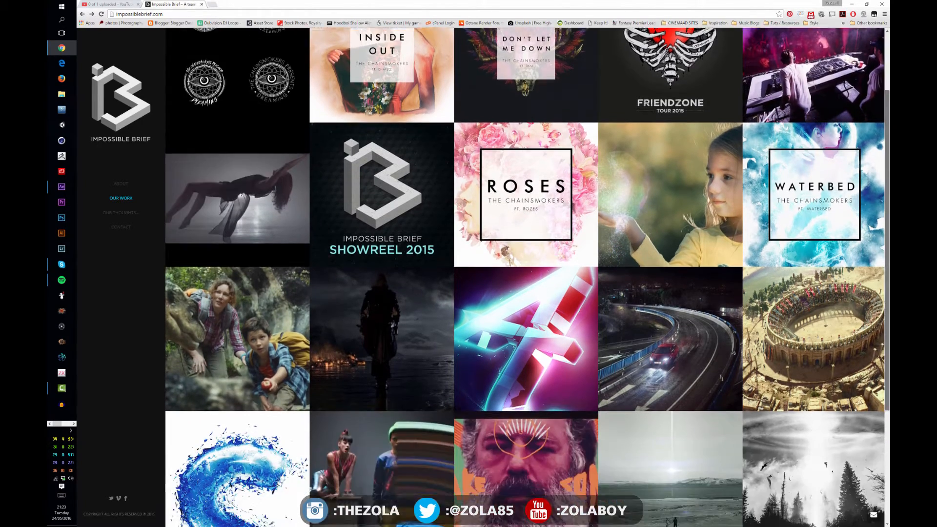
pyautogui.scroll(-3)
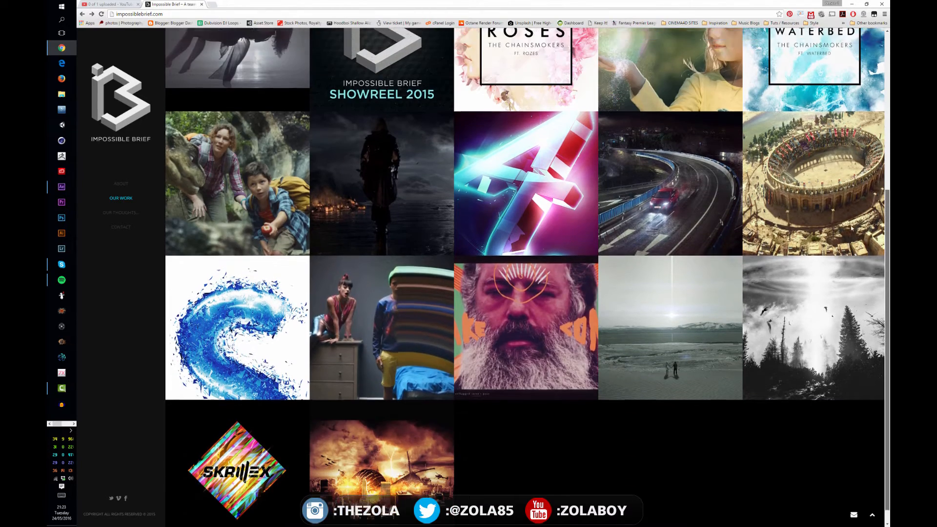
pyautogui.scroll(3)
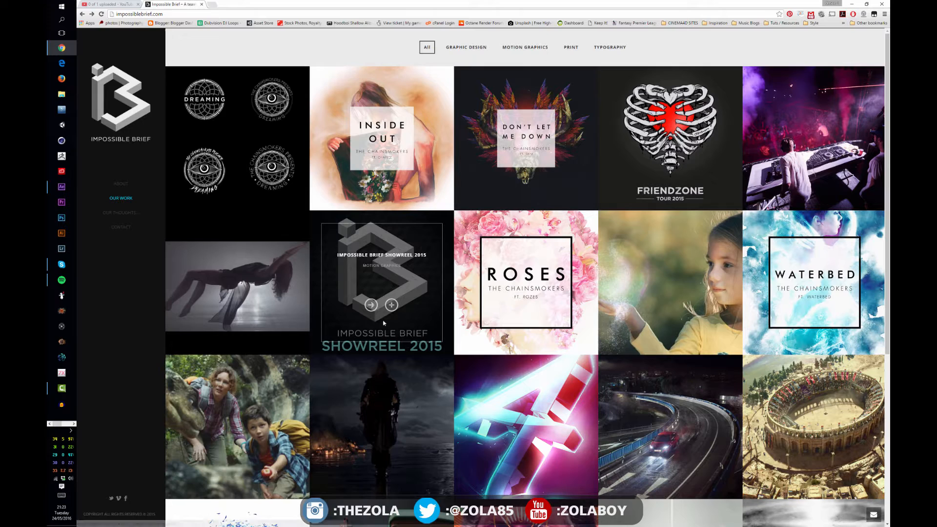
pyautogui.moveTo(384, 282)
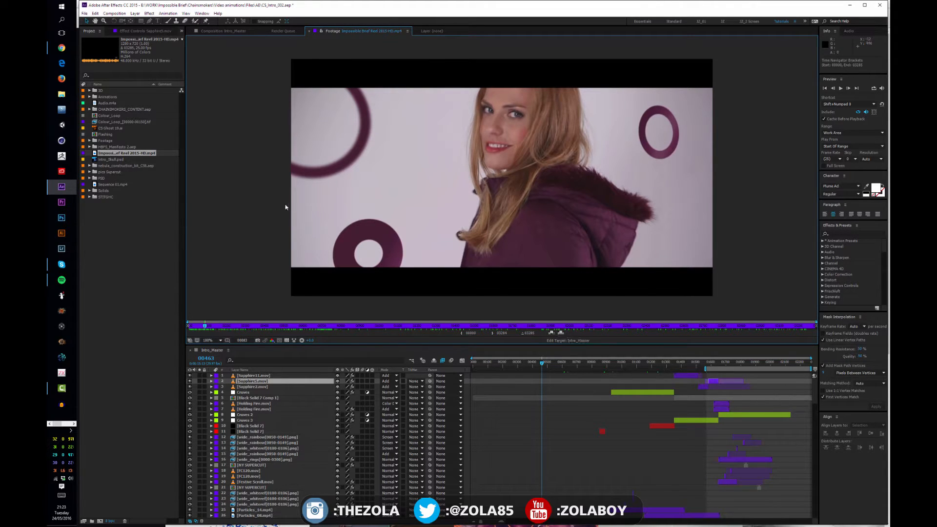
pyautogui.click(210, 325)
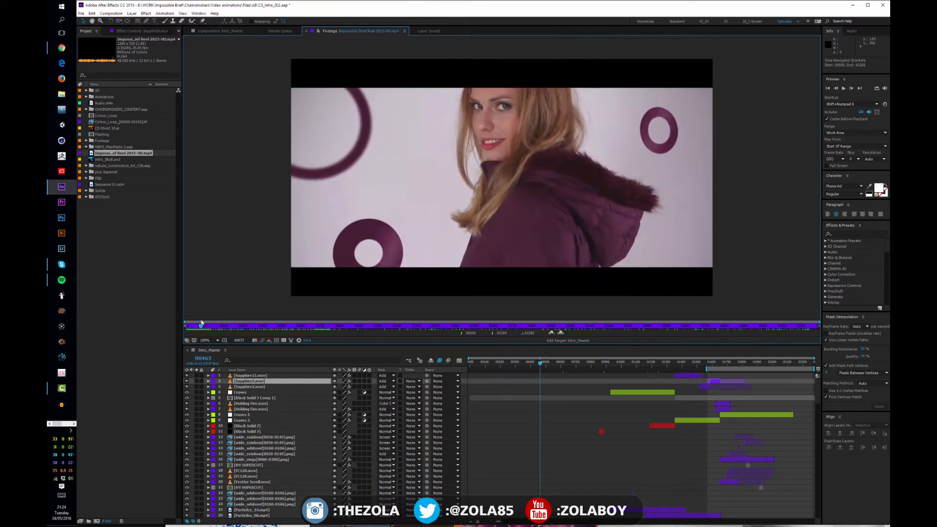
# Scrub the reel from the glowing-hand shot past the snowy forest to Chips For Tea.
pyautogui.click(204, 325)
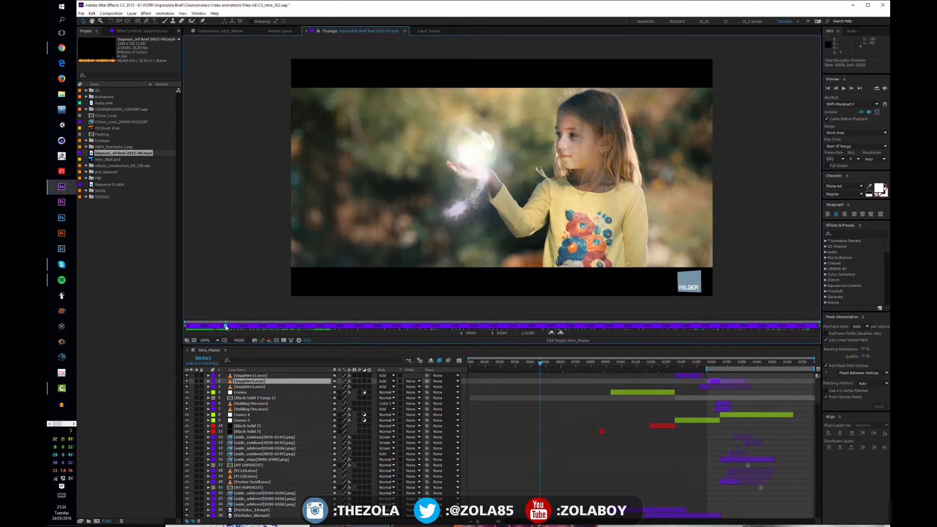
pyautogui.moveTo(226, 325); pyautogui.dragTo(219, 325)
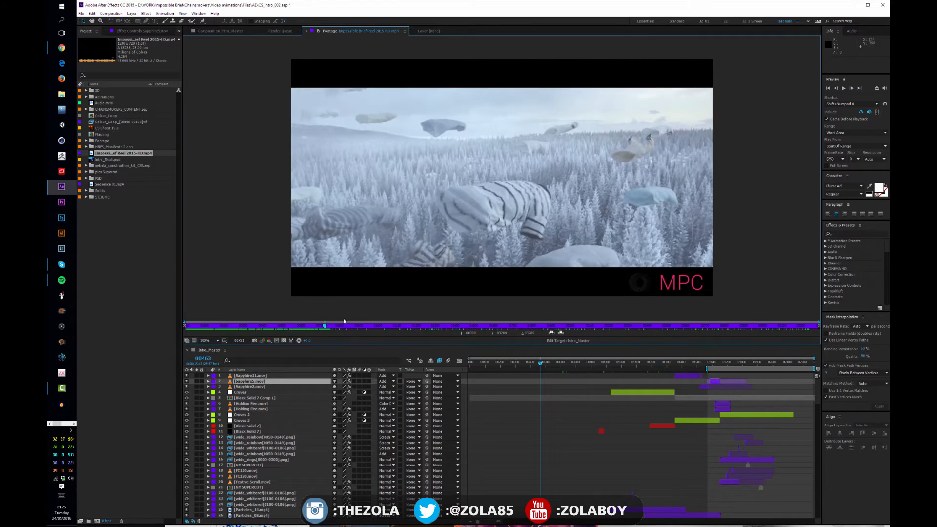
pyautogui.moveTo(325, 325); pyautogui.dragTo(347, 325)
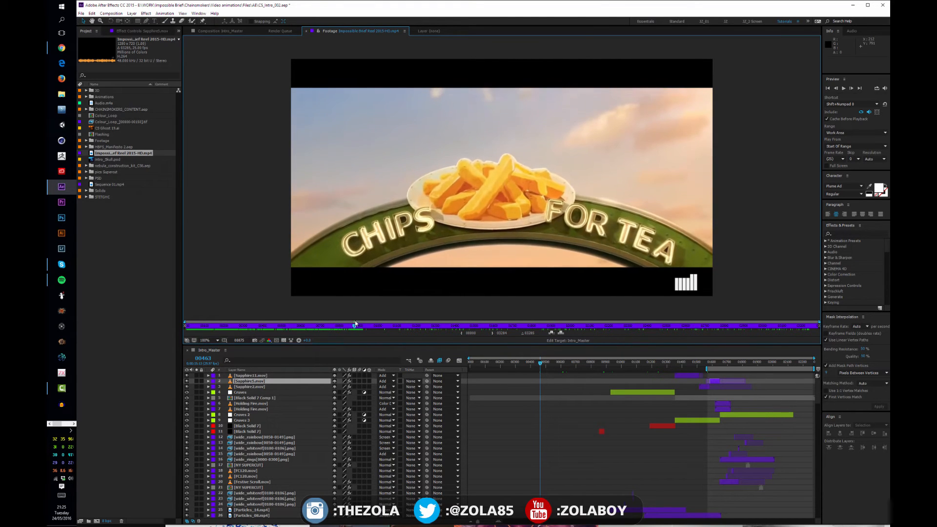
pyautogui.click(356, 325)
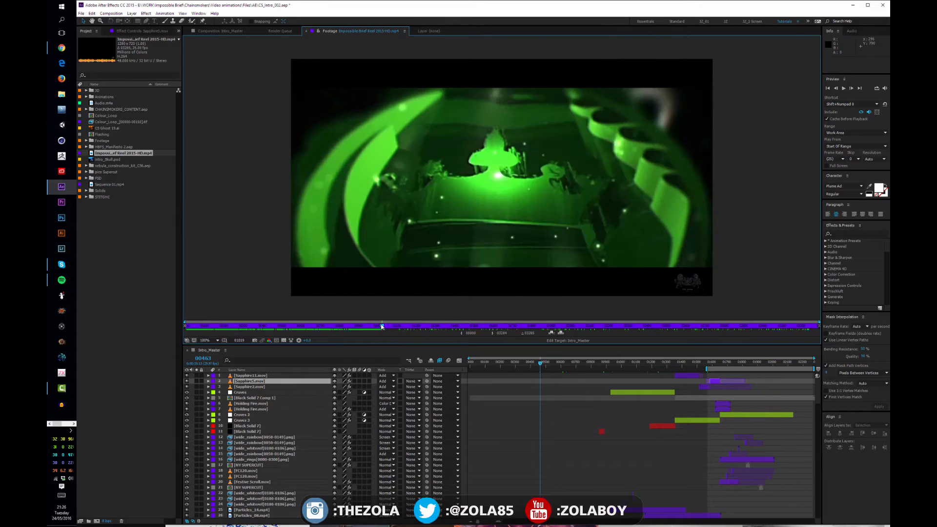
# Scrub forward to the teal MPC shot, then the blue Glassworks football shot.
pyautogui.moveTo(383, 326); pyautogui.dragTo(375, 327)
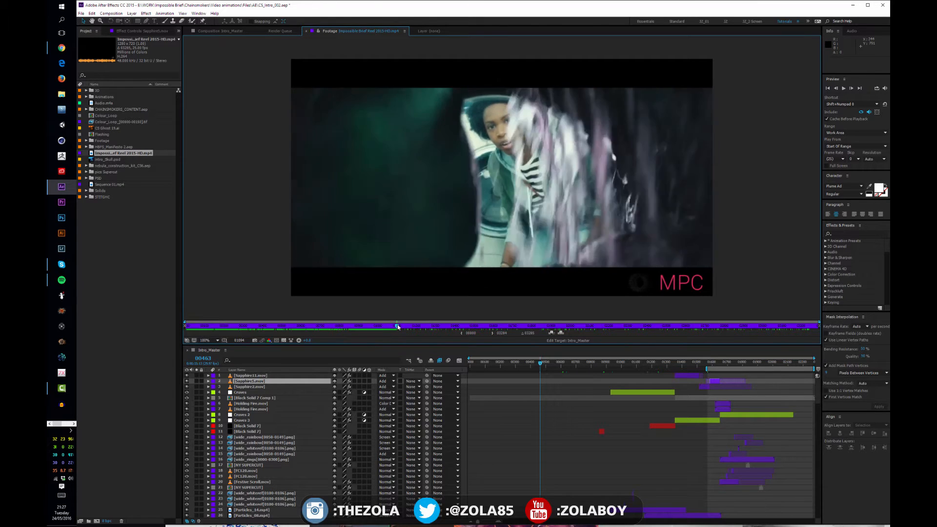
pyautogui.moveTo(398, 325); pyautogui.dragTo(421, 325)
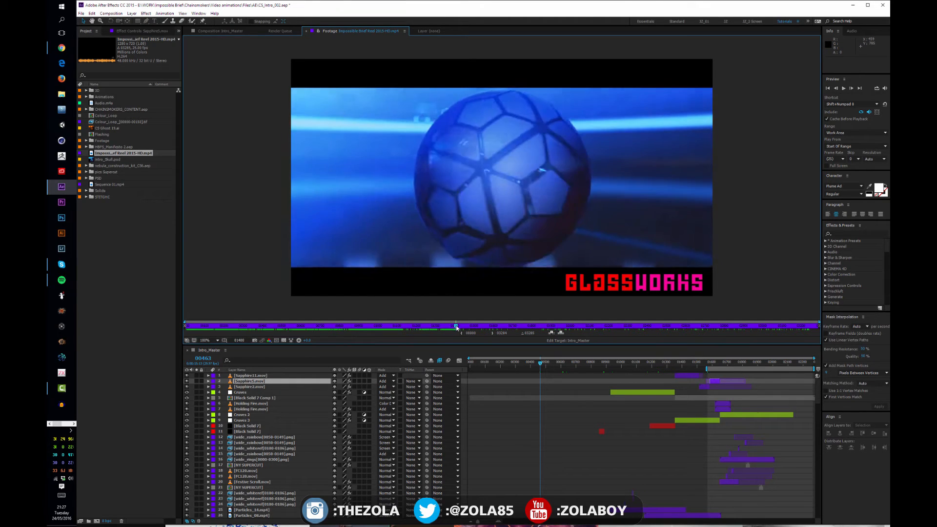
# Scrub through the Glassworks football, engineer and Wilder road shots to the MPC pool shot.
pyautogui.moveTo(458, 326); pyautogui.dragTo(450, 326)
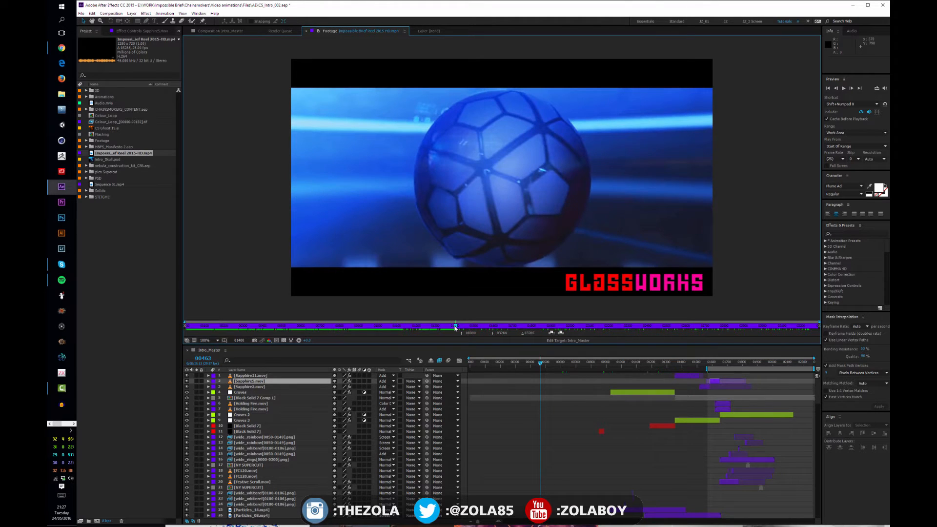
pyautogui.moveTo(458, 324); pyautogui.dragTo(451, 325)
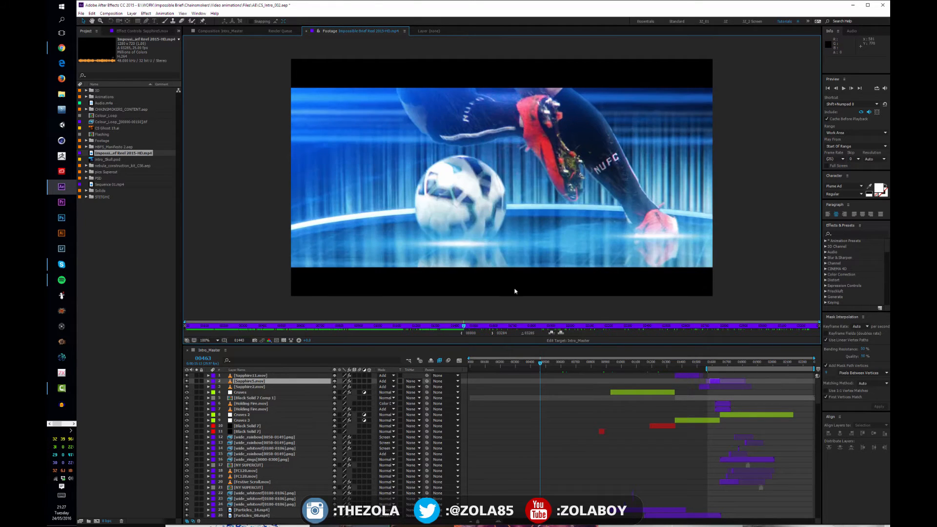
pyautogui.moveTo(495, 293)
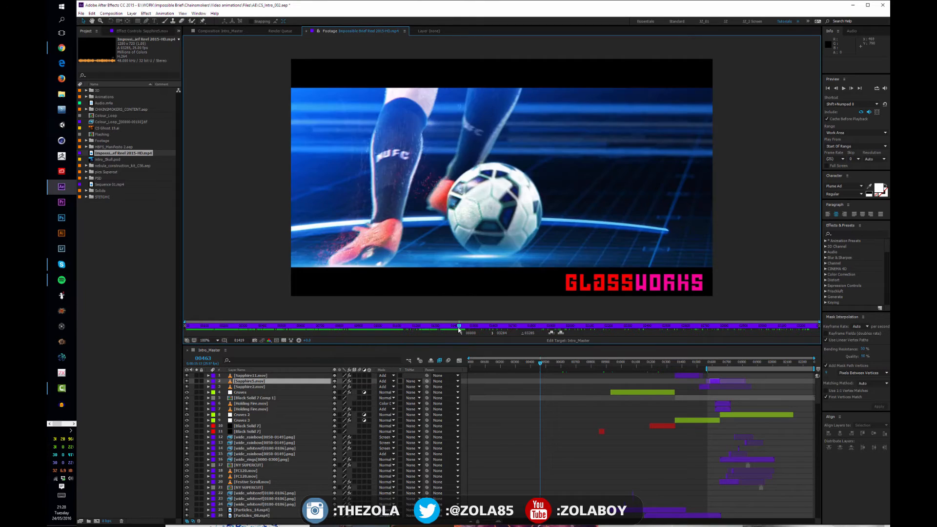
pyautogui.moveTo(459, 325); pyautogui.dragTo(463, 324)
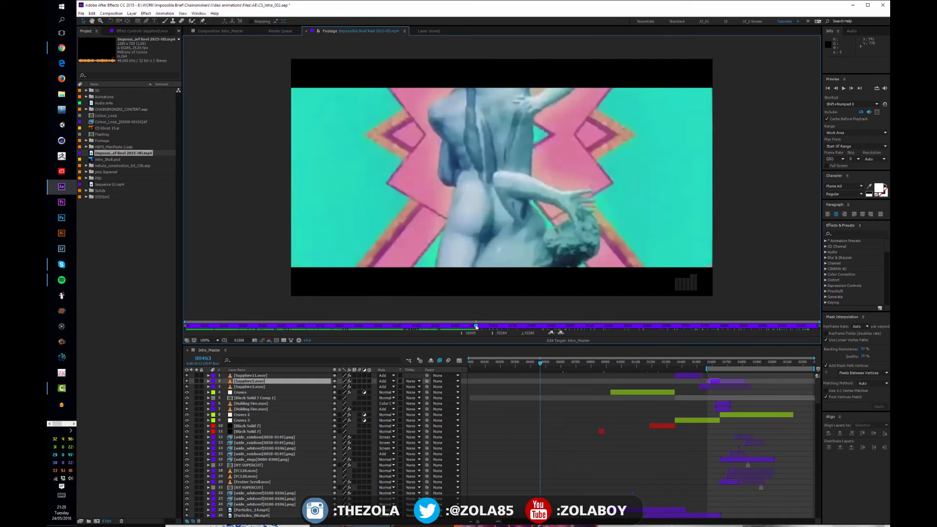
pyautogui.moveTo(476, 325); pyautogui.dragTo(497, 325)
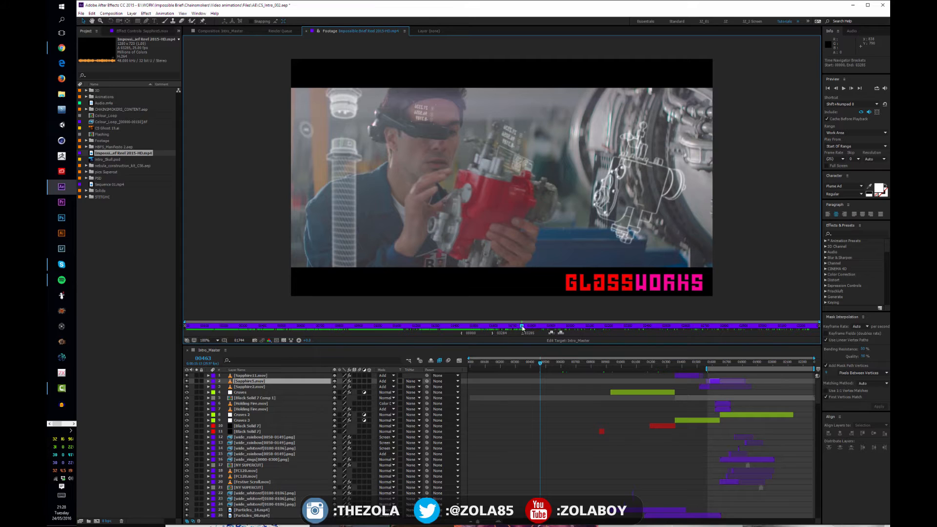
pyautogui.click(522, 325)
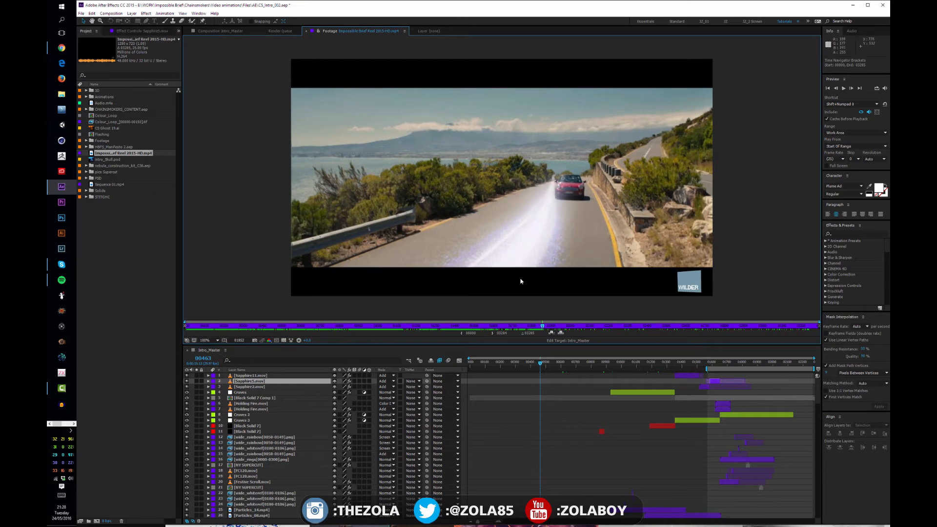
pyautogui.moveTo(543, 324); pyautogui.dragTo(548, 325)
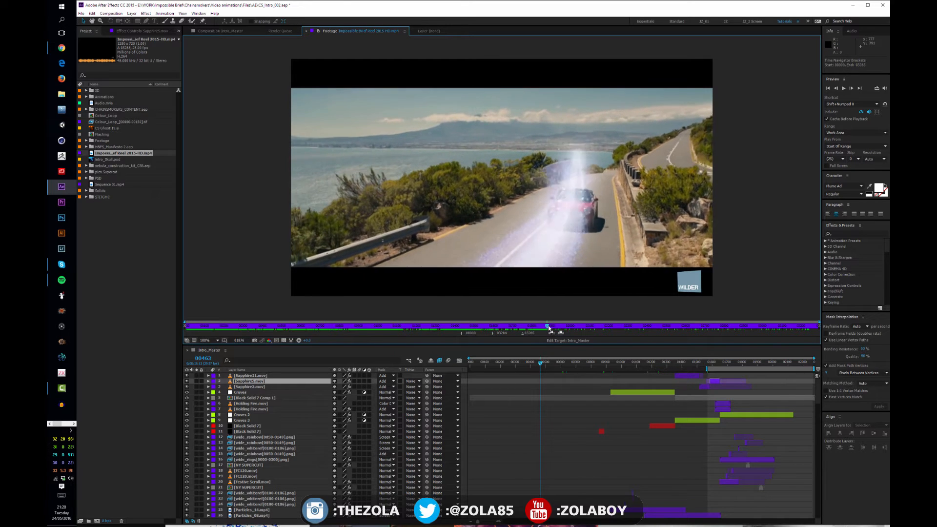
pyautogui.moveTo(548, 325); pyautogui.dragTo(562, 325)
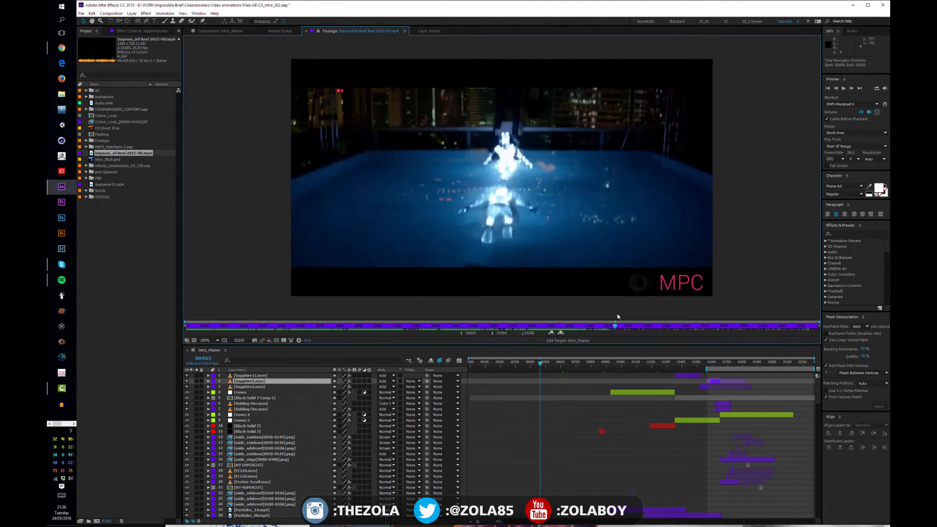
# Jump ahead and scrub through the vintage red-car Cortina road scene.
pyautogui.click(625, 326)
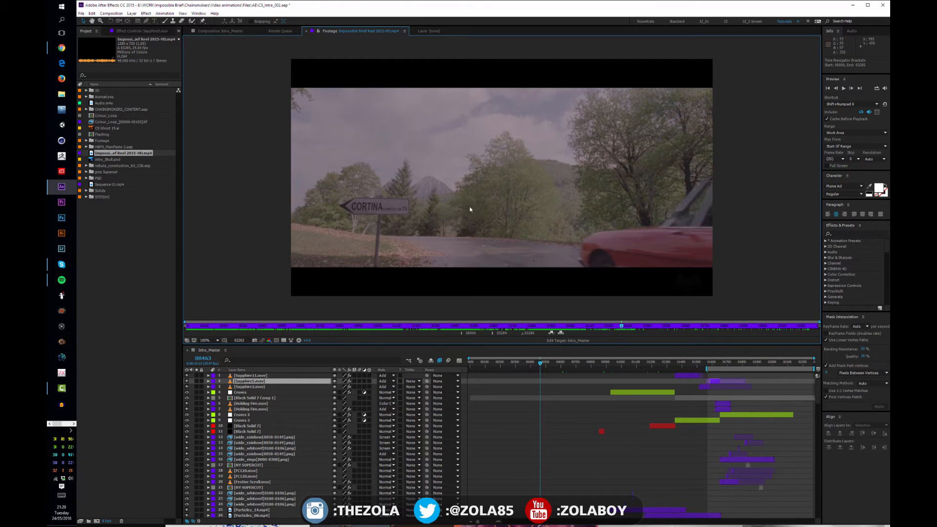
pyautogui.moveTo(459, 205)
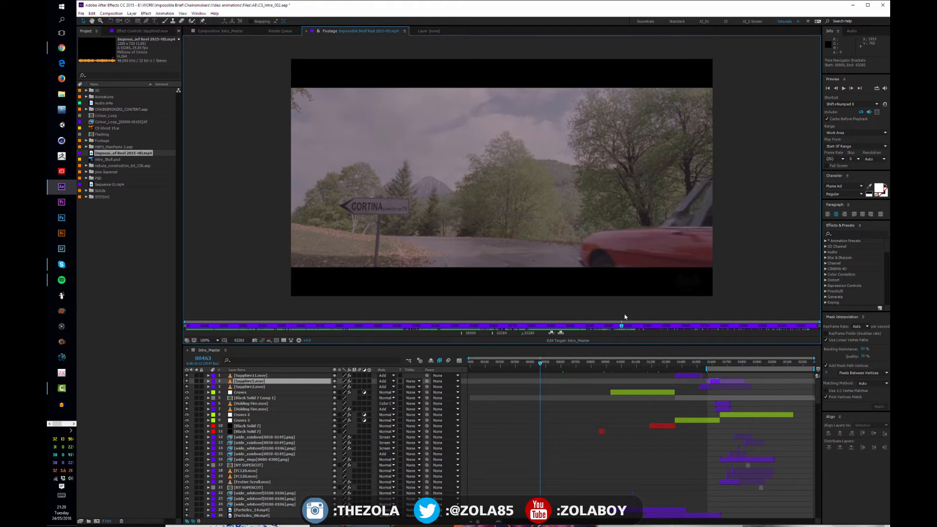
pyautogui.moveTo(629, 159)
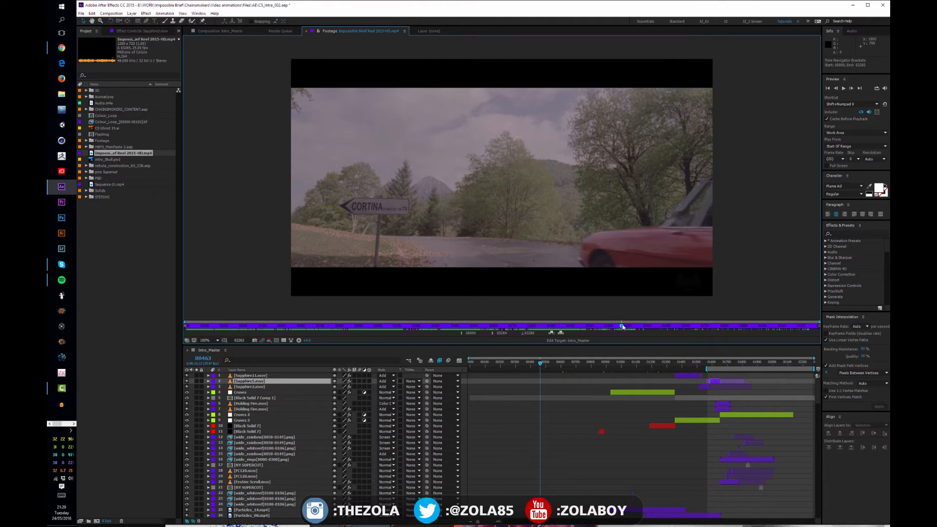
pyautogui.click(628, 327)
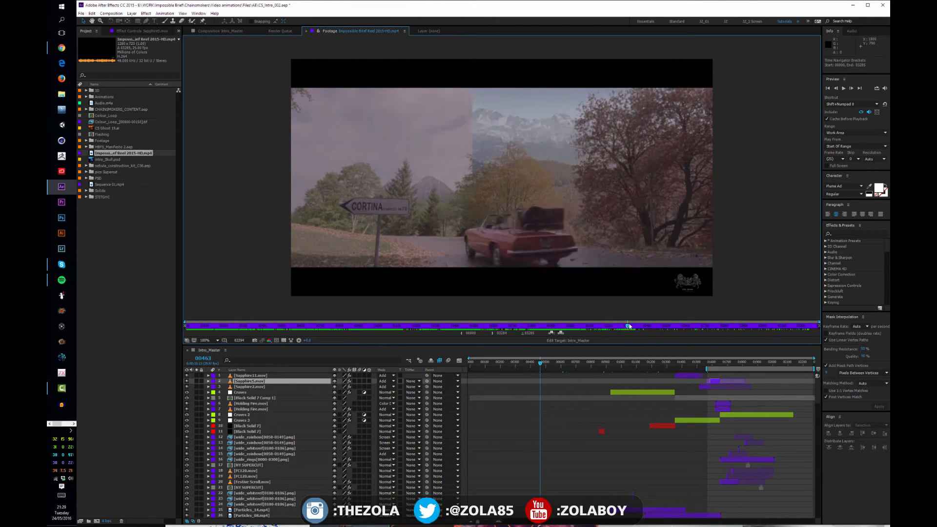
pyautogui.moveTo(629, 326); pyautogui.dragTo(631, 326)
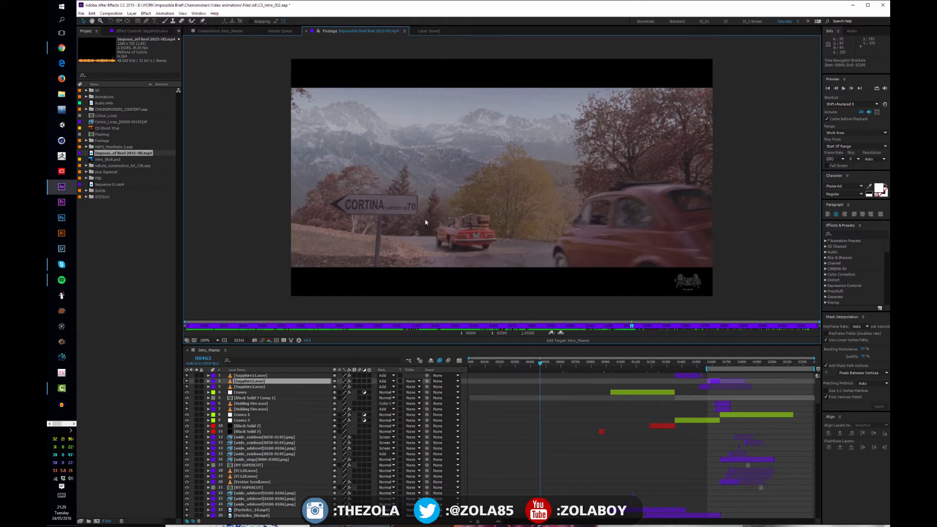
pyautogui.moveTo(366, 222)
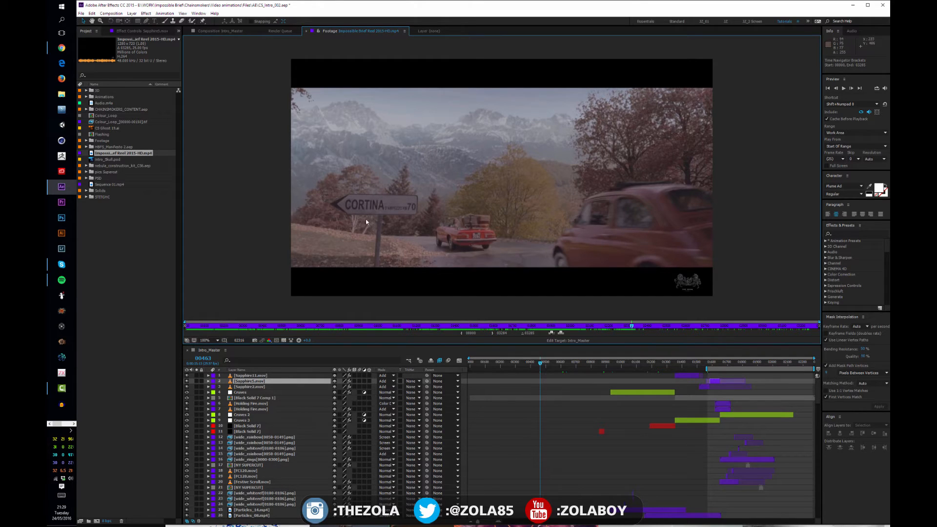
pyautogui.moveTo(556, 267)
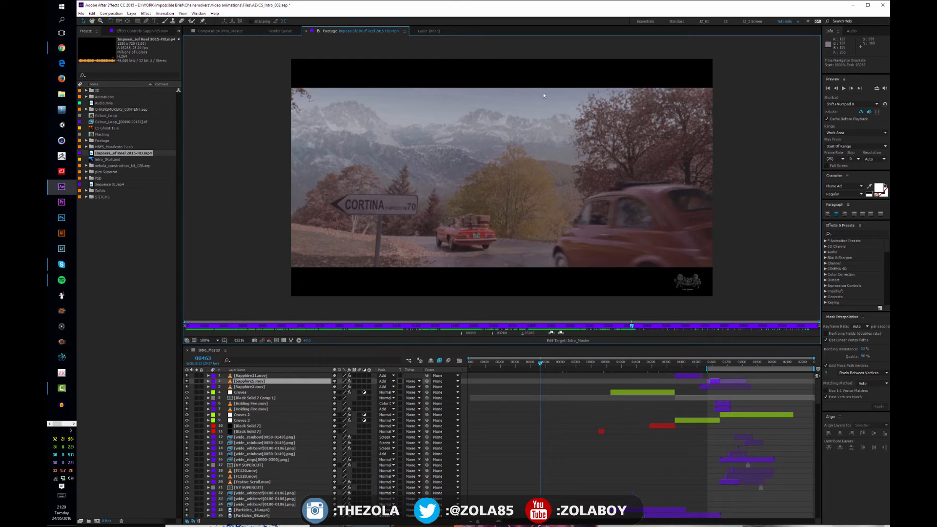
pyautogui.moveTo(220, 202)
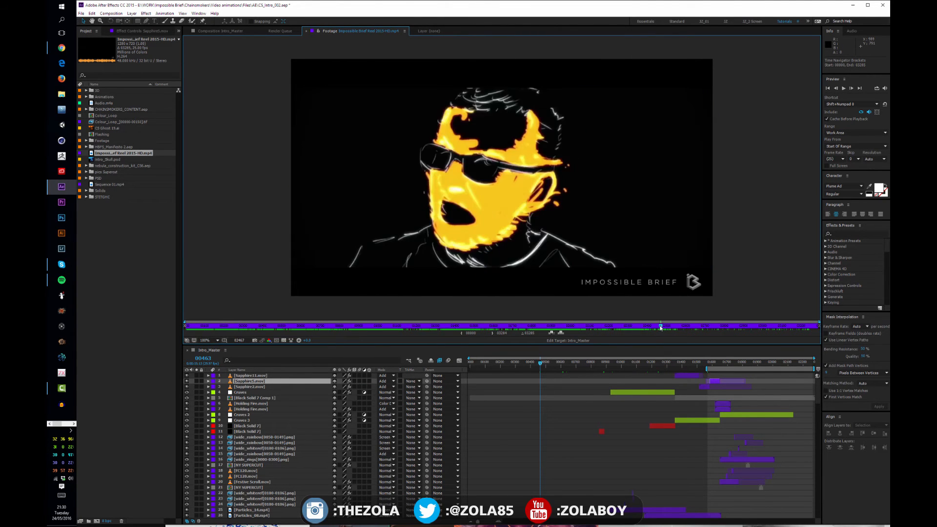
# Jump to the closing contact card, the MPC snowstorm shot, then back near the start.
pyautogui.click(665, 327)
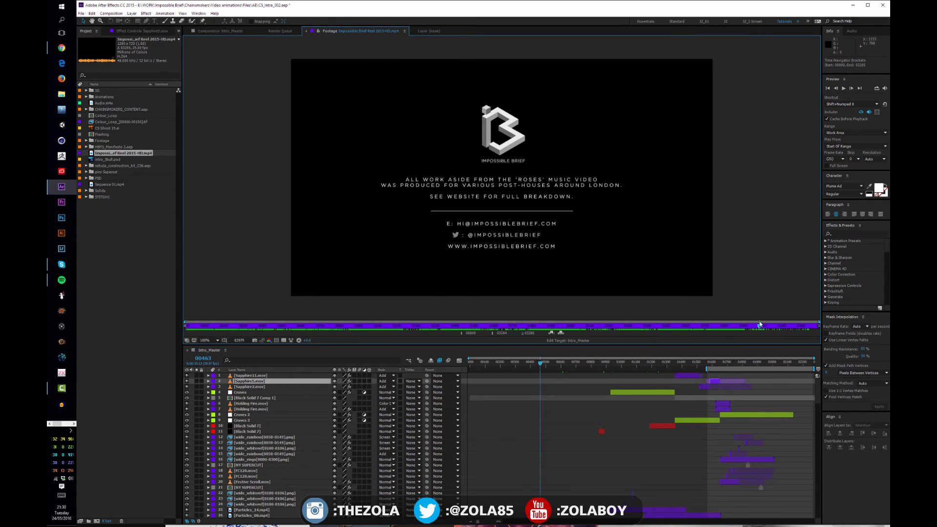
pyautogui.click(740, 325)
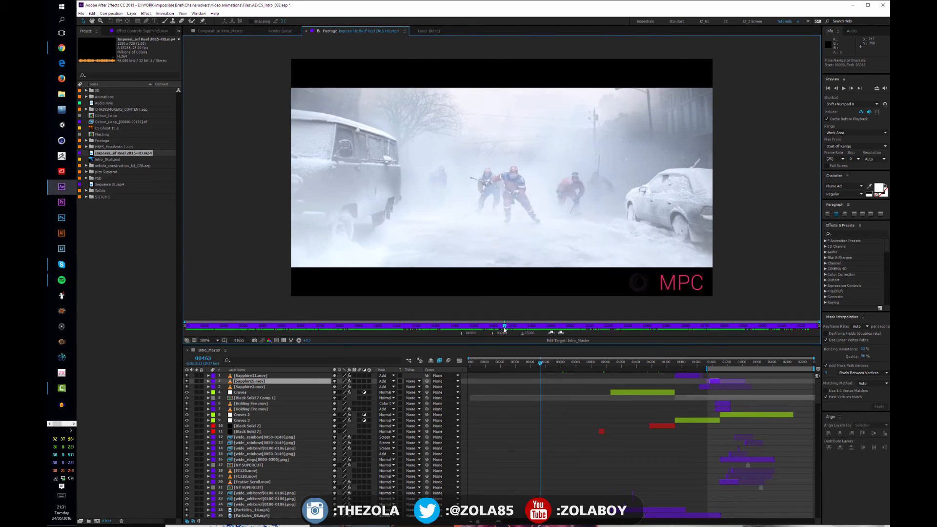
pyautogui.click(472, 327)
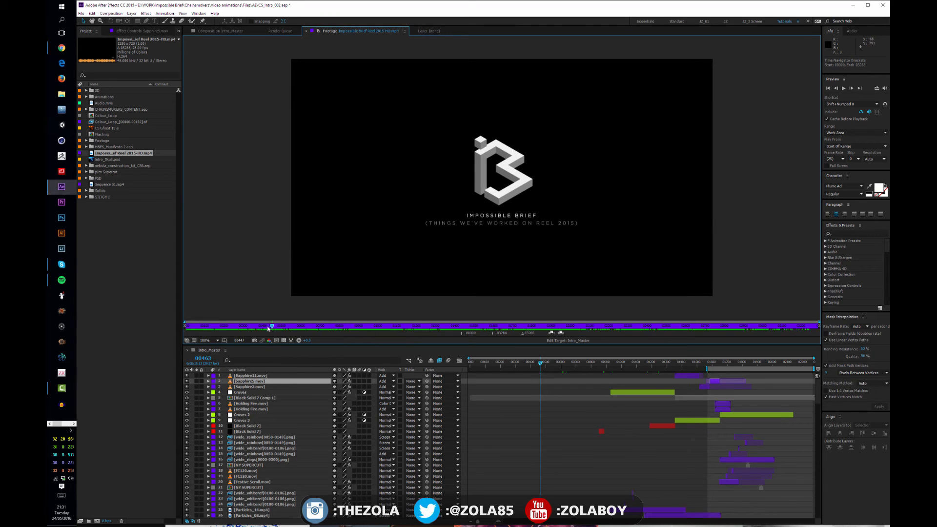
# Scrub through the logo build to the title card, then jump to the purple-jacket woman.
pyautogui.moveTo(271, 325); pyautogui.dragTo(258, 325)
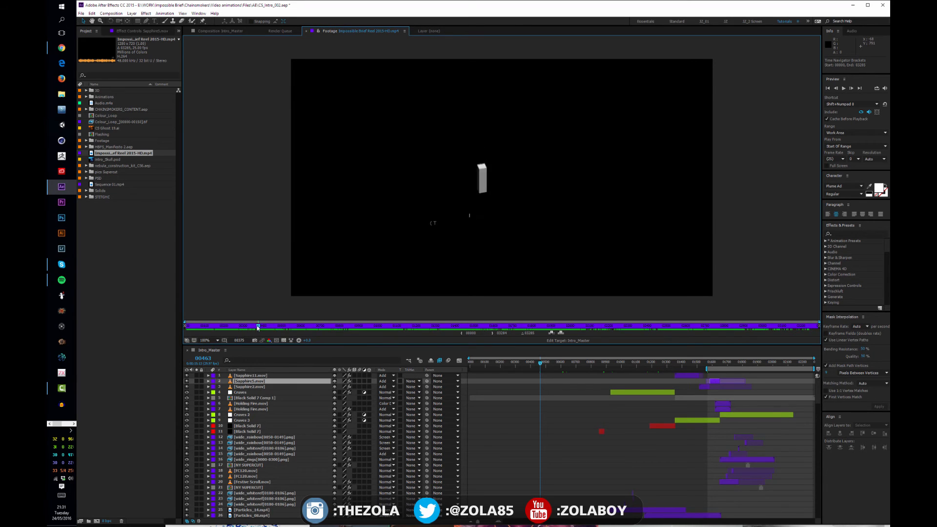
pyautogui.moveTo(258, 325); pyautogui.dragTo(268, 325)
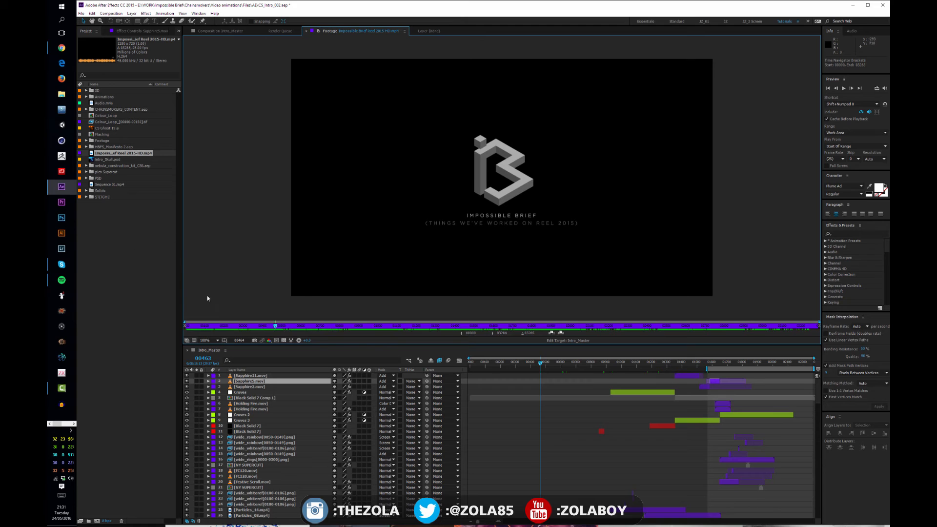
pyautogui.moveTo(120, 266)
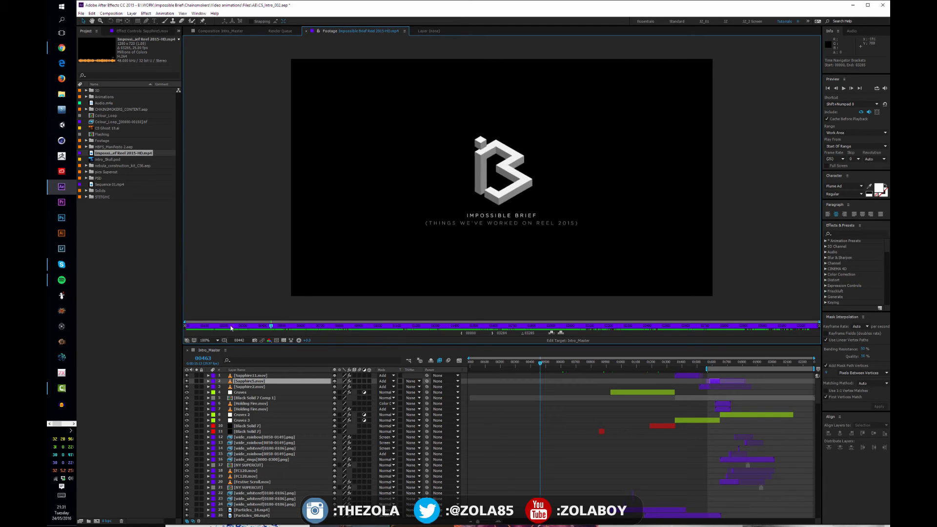
pyautogui.click(222, 326)
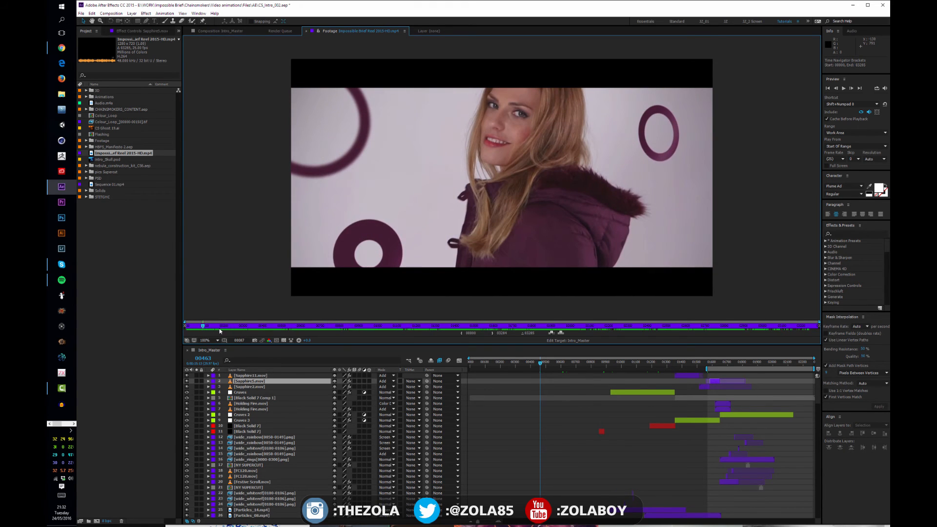
pyautogui.moveTo(220, 327)
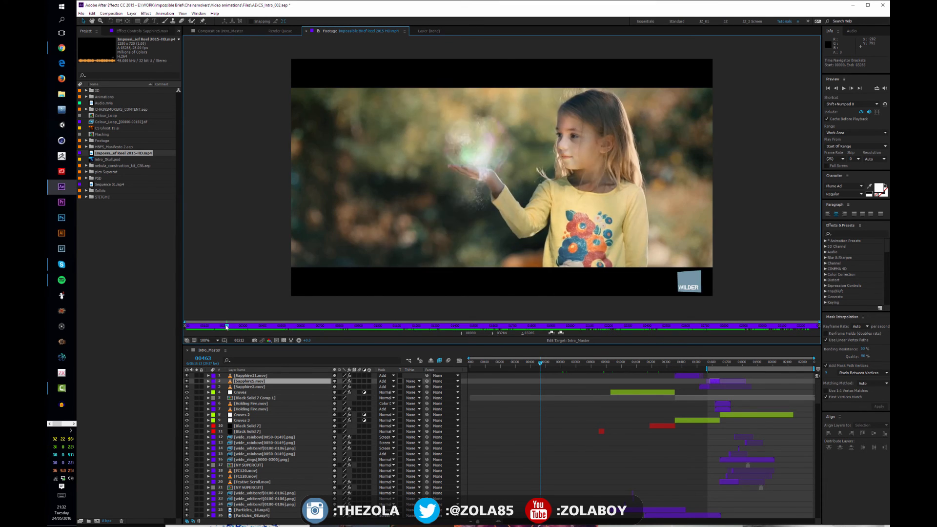
# Scrub past the sparkle-hand and purple-jacket shots to the Glassworks girl-and-candle shot.
pyautogui.moveTo(226, 324); pyautogui.dragTo(220, 325)
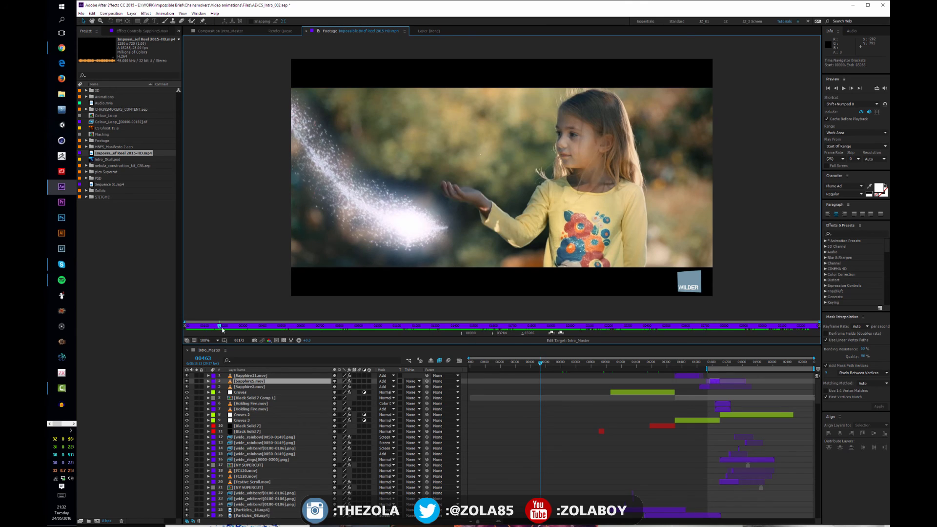
pyautogui.moveTo(228, 326)
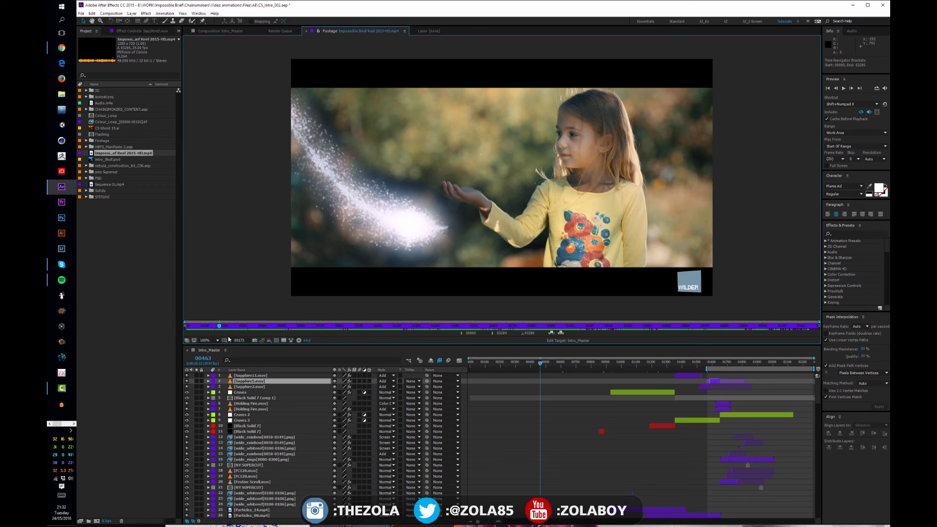
pyautogui.click(221, 326)
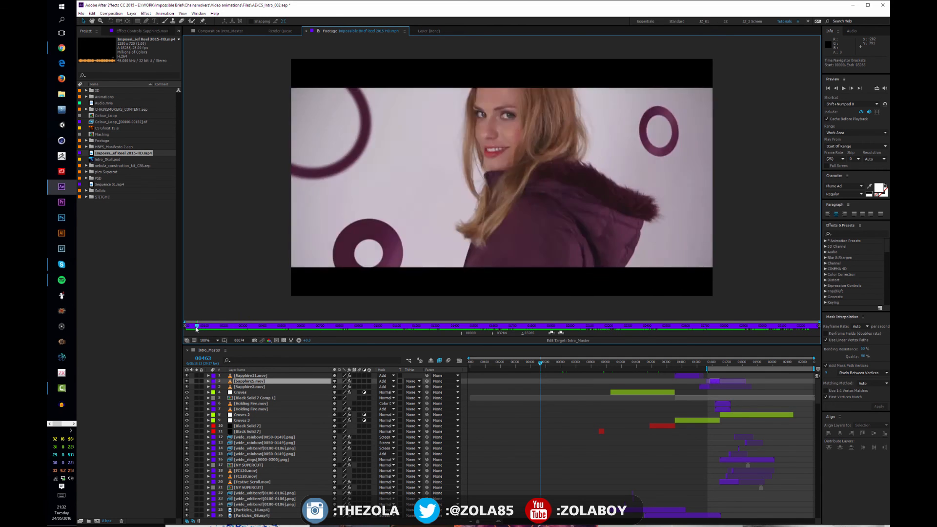
pyautogui.click(198, 326)
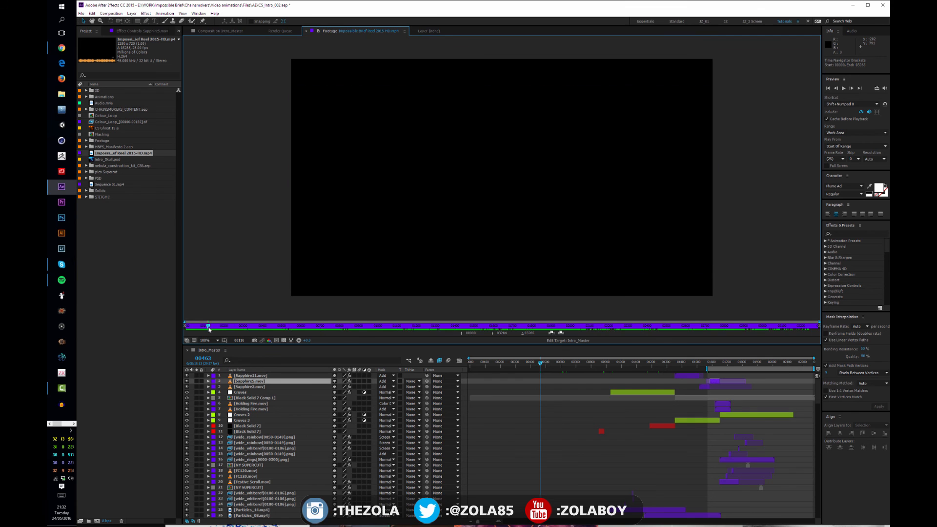
pyautogui.moveTo(208, 324); pyautogui.dragTo(238, 324)
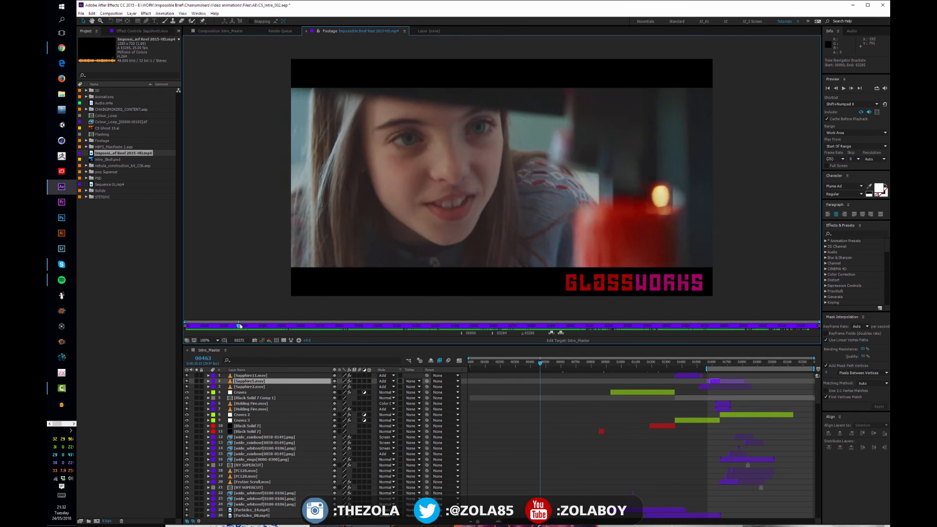
pyautogui.moveTo(236, 326); pyautogui.dragTo(266, 325)
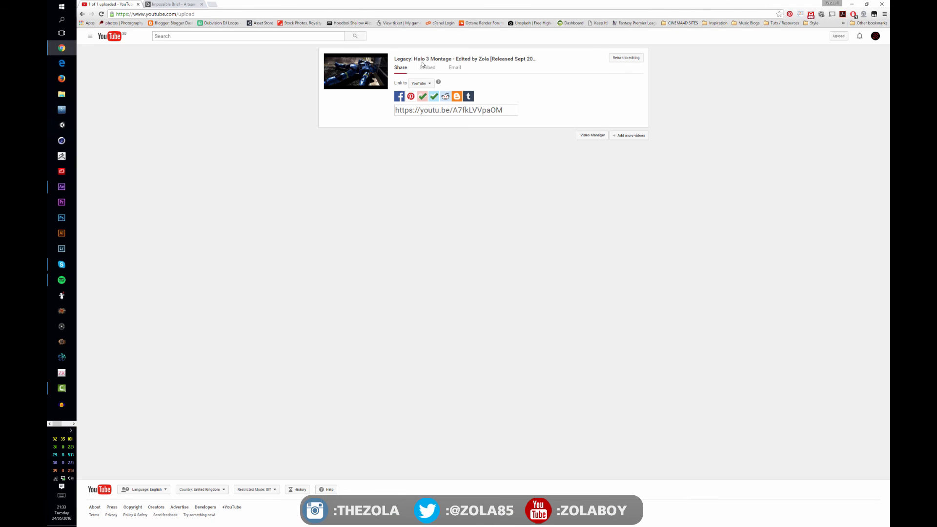
pyautogui.moveTo(322, 180)
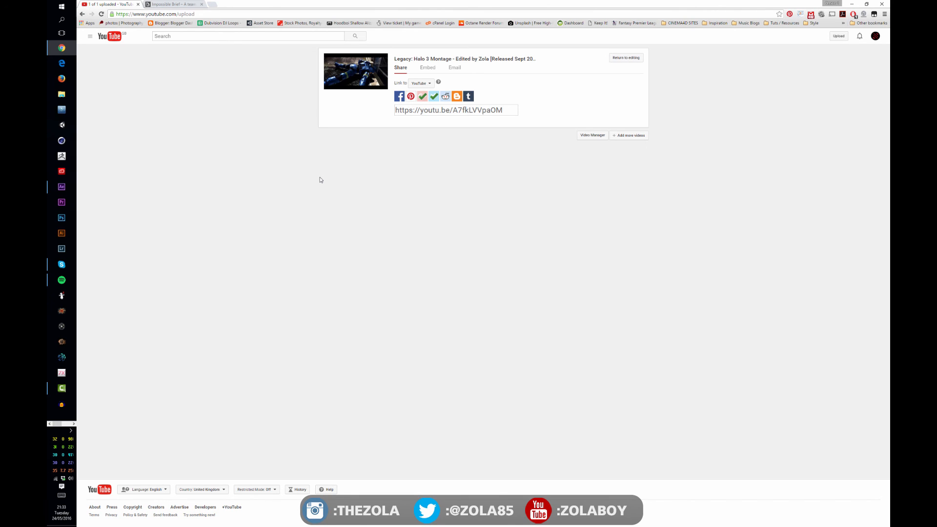
pyautogui.moveTo(249, 172)
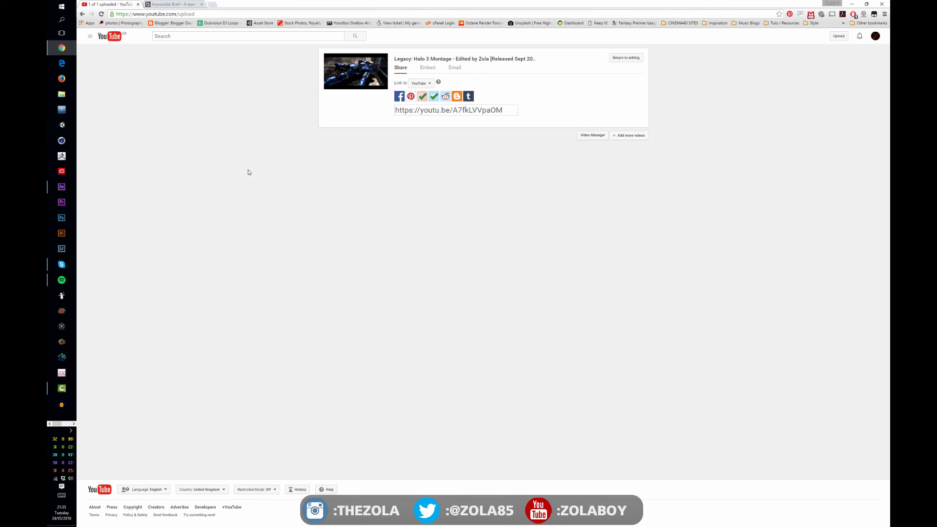
pyautogui.moveTo(241, 80)
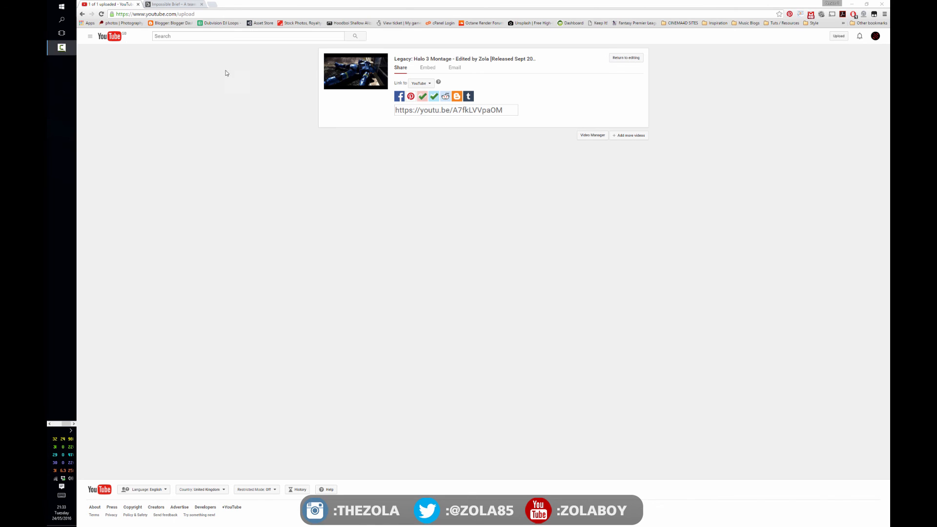
pyautogui.moveTo(226, 73)
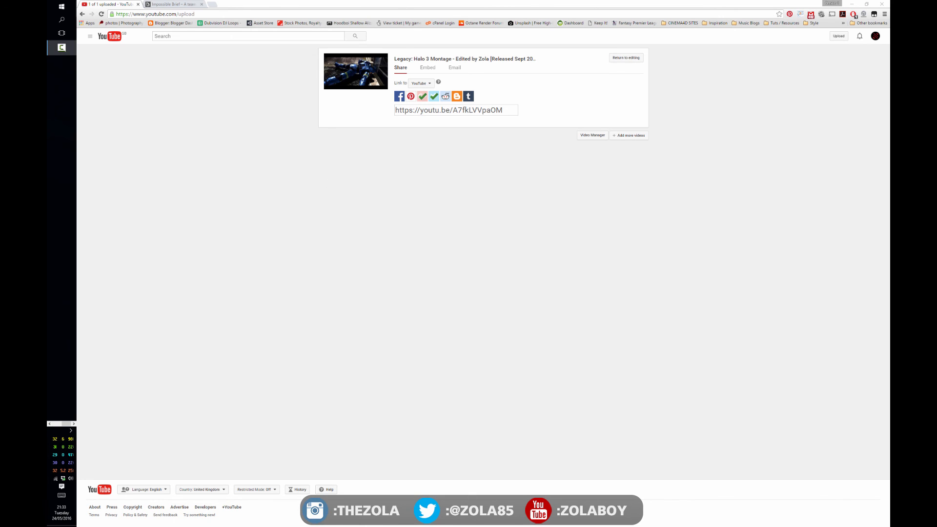